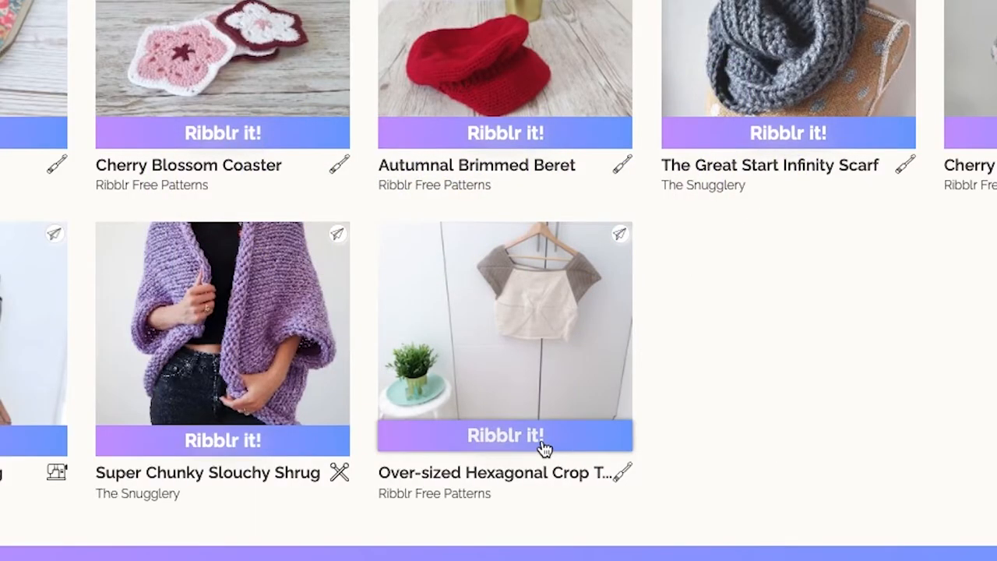
View the Over-sized Hexagonal Crop Top in inches and bring up its size choices from the cover page.
click(505, 435)
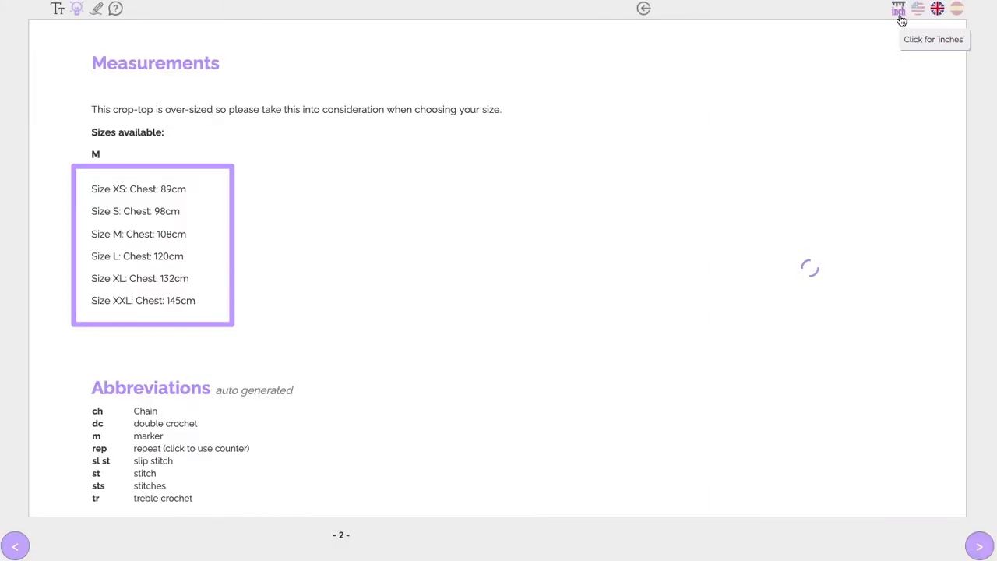
click(898, 9)
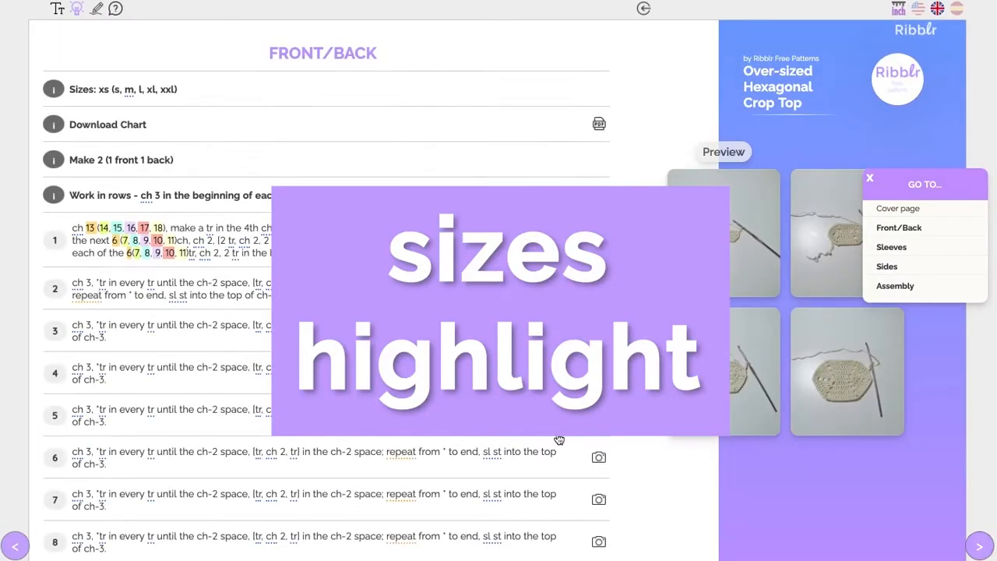
click(898, 209)
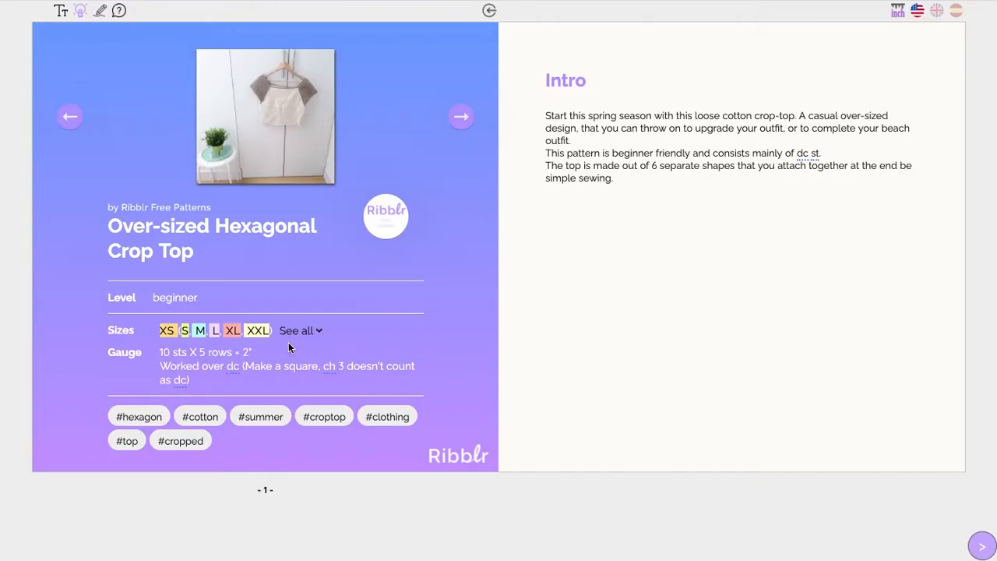
click(299, 330)
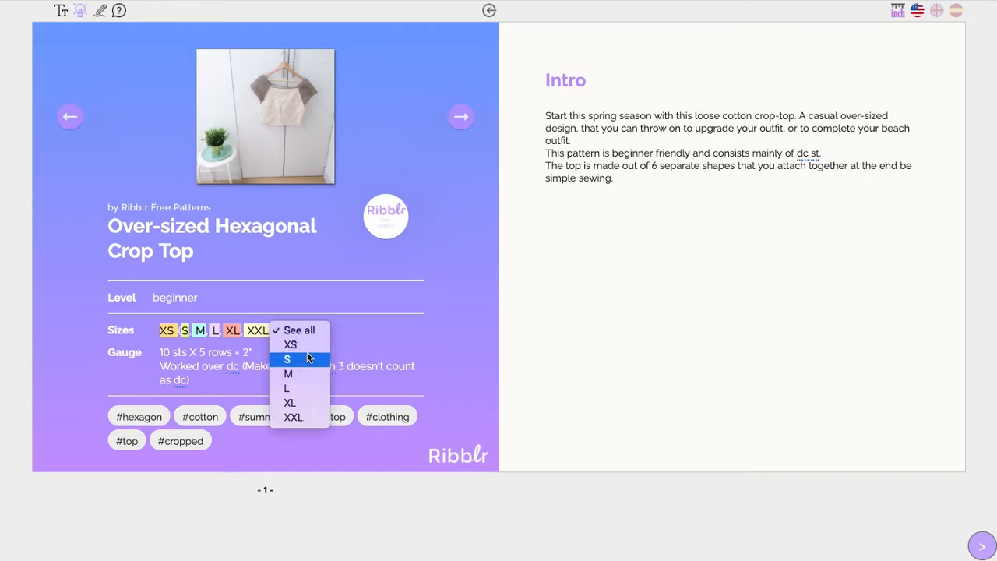
mouse_move(287, 389)
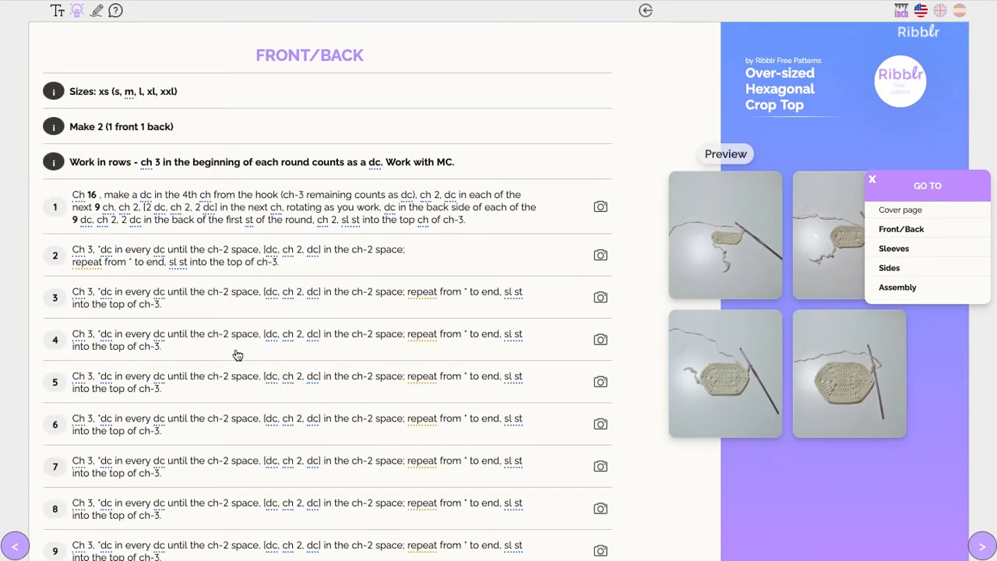
Create a new pattern named 'Brimmed Beret' and upload its four photos.
click(645, 9)
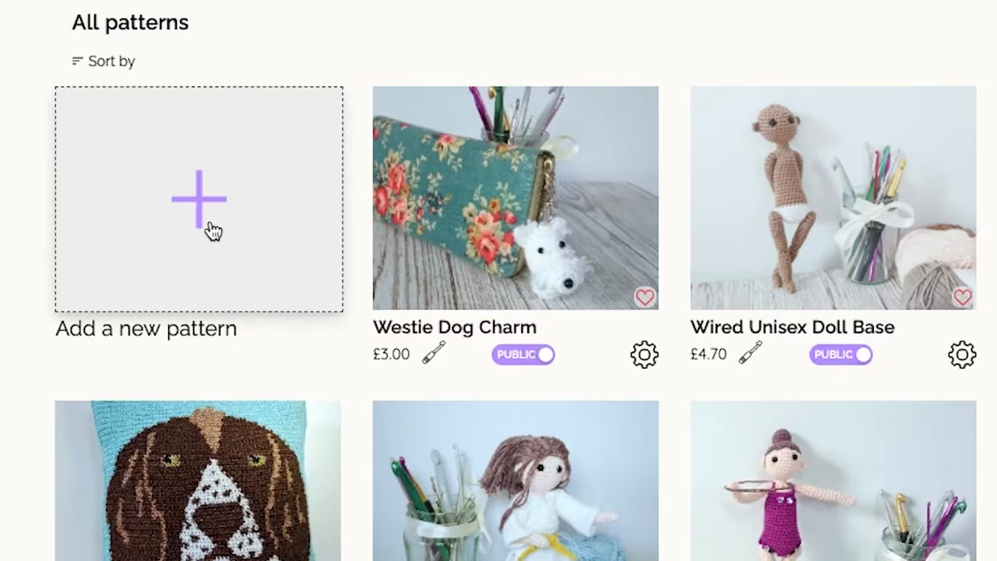
click(200, 200)
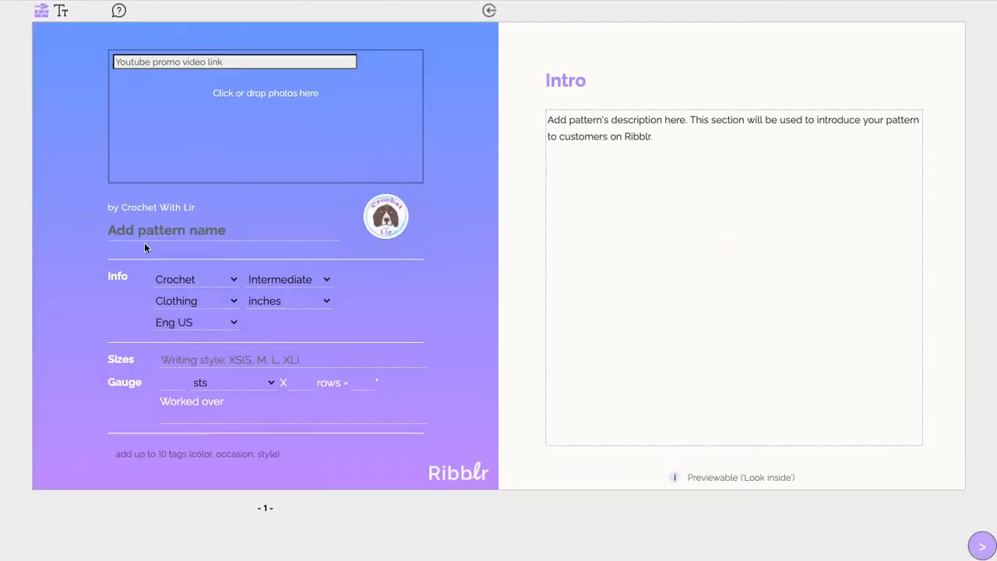
text(Brimmed Beret)
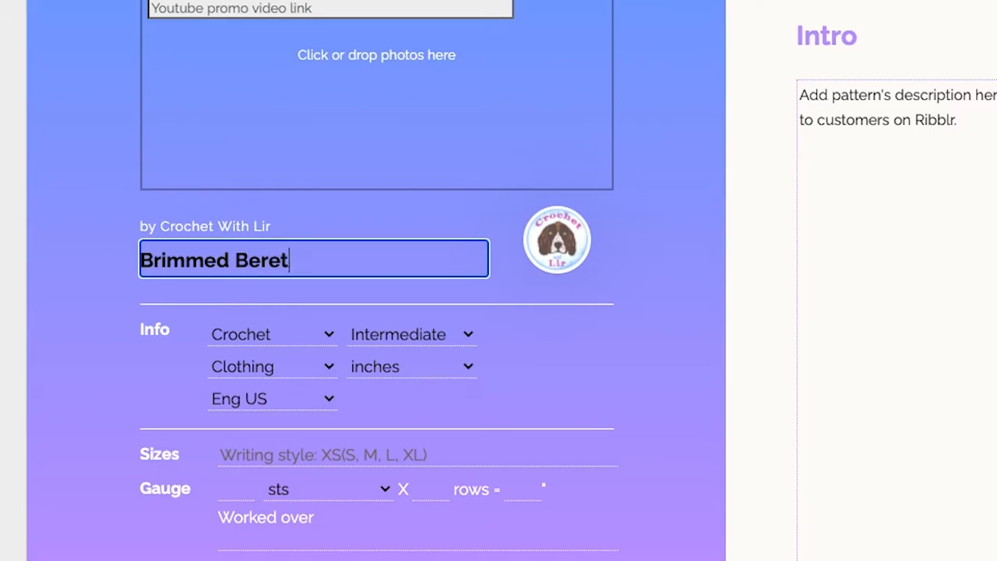
click(377, 116)
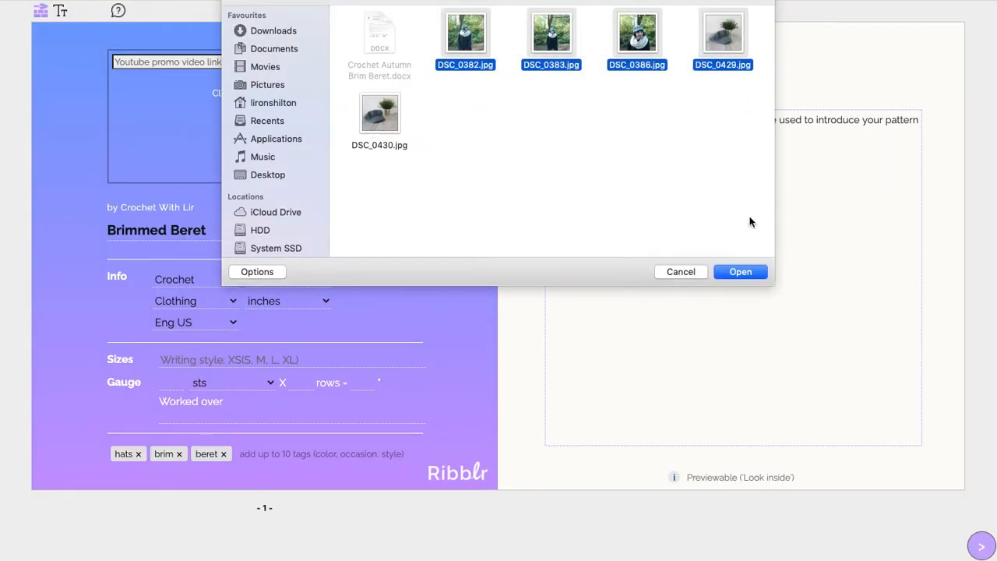
click(739, 271)
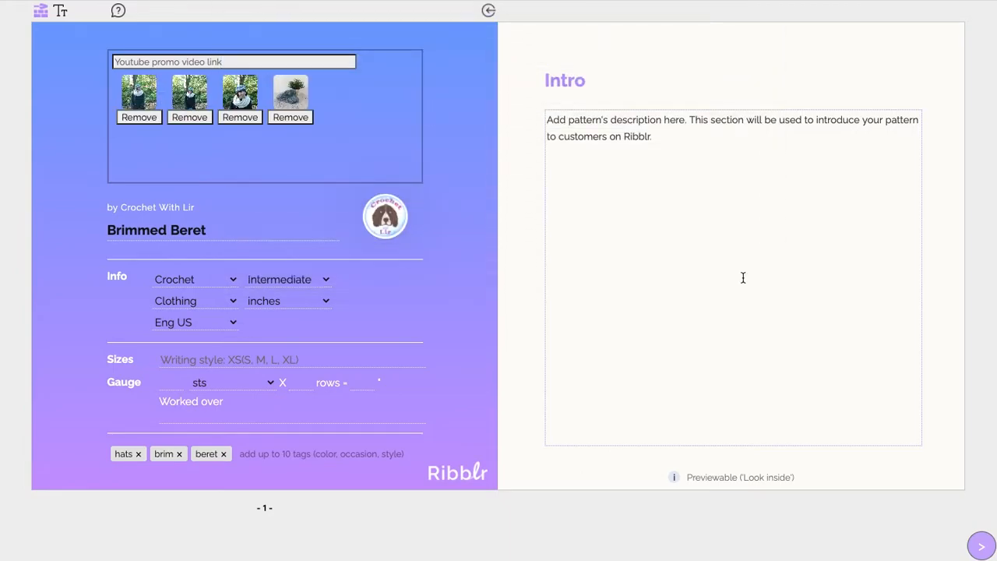
Start the intro description and add the beret tag from the suggestions.
click(194, 279)
text(ber)
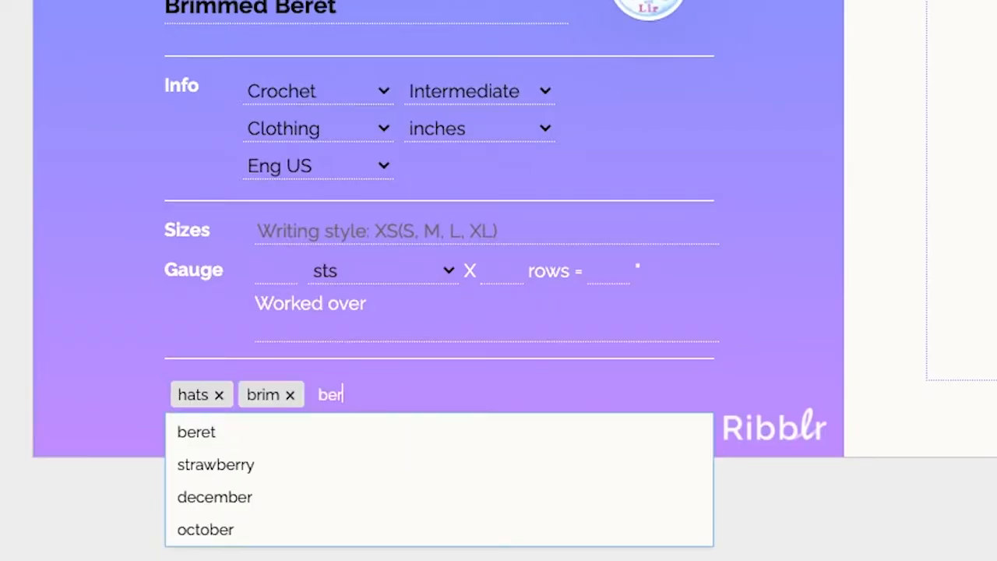
click(197, 431)
text(On)
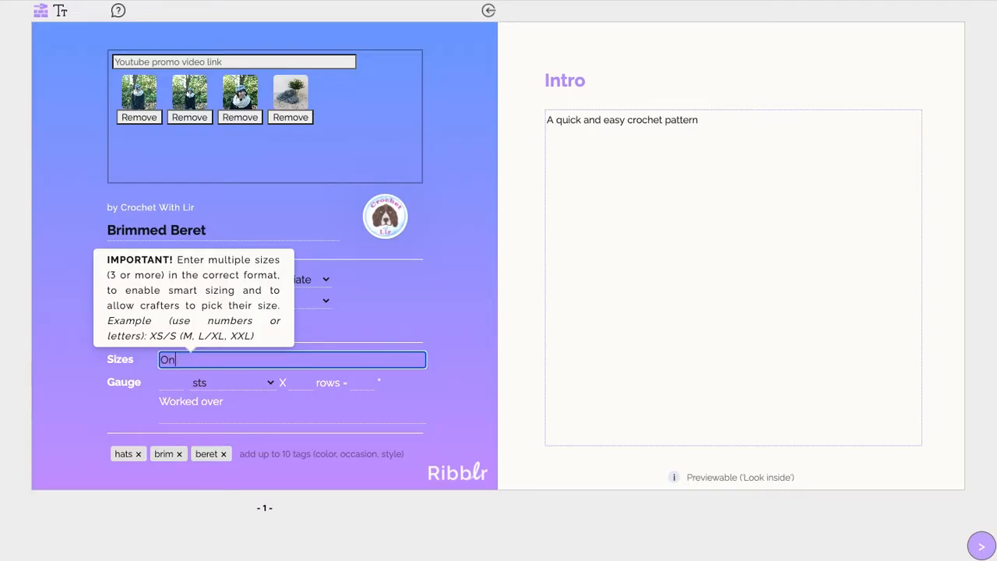
Enter 'One size' as the sizes and start the measurement note about fitting head circumference.
text(e size)
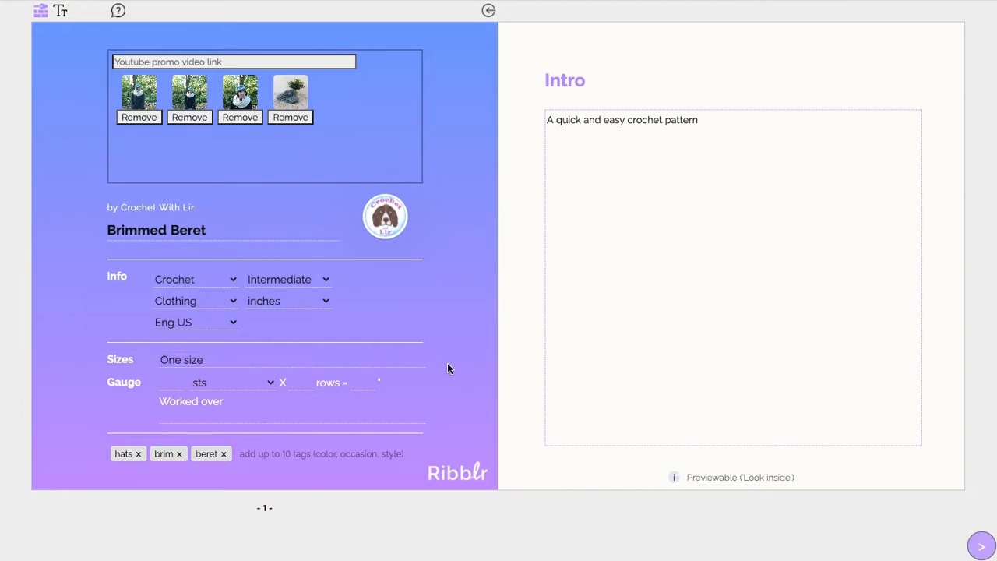
click(981, 545)
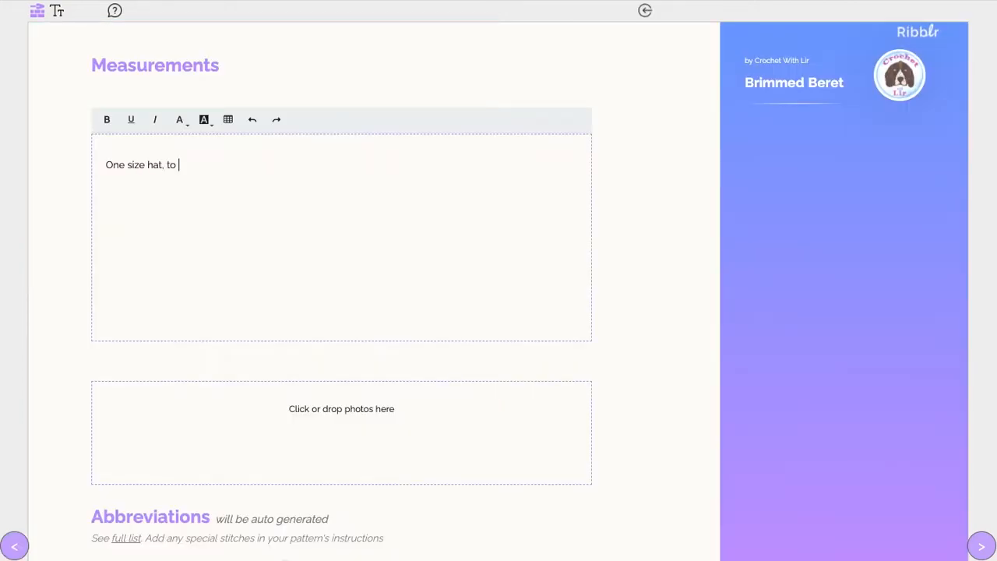
text(fit head circumferenc)
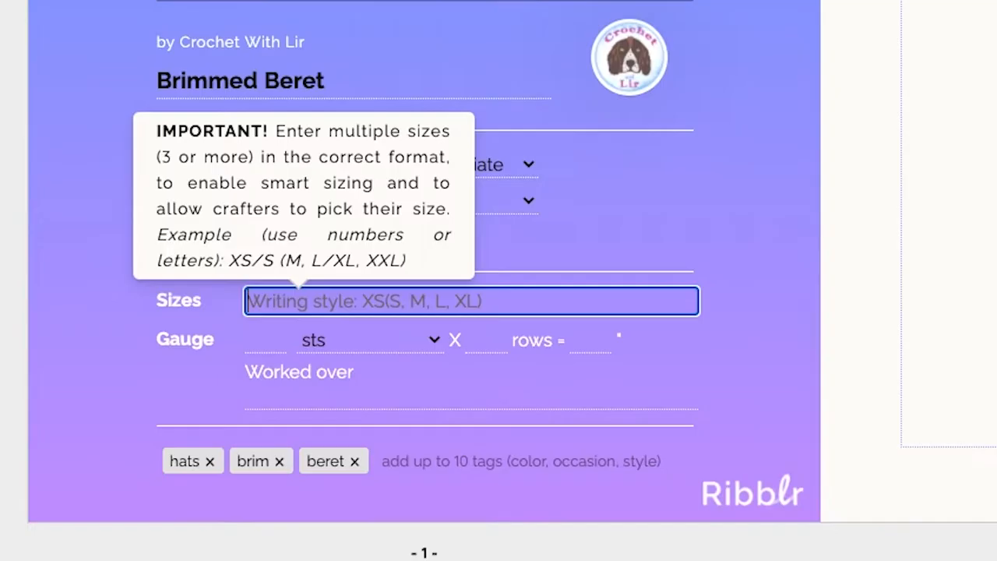
Enter the size range from XS to 2XL and preview the cover as readers see it.
text(XS (S)
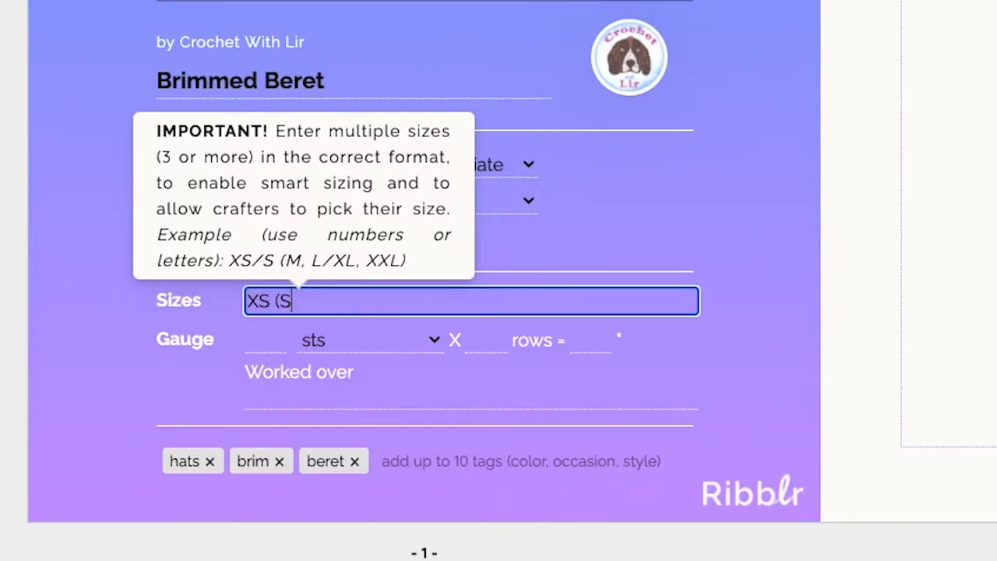
text(, M, L, XL,)
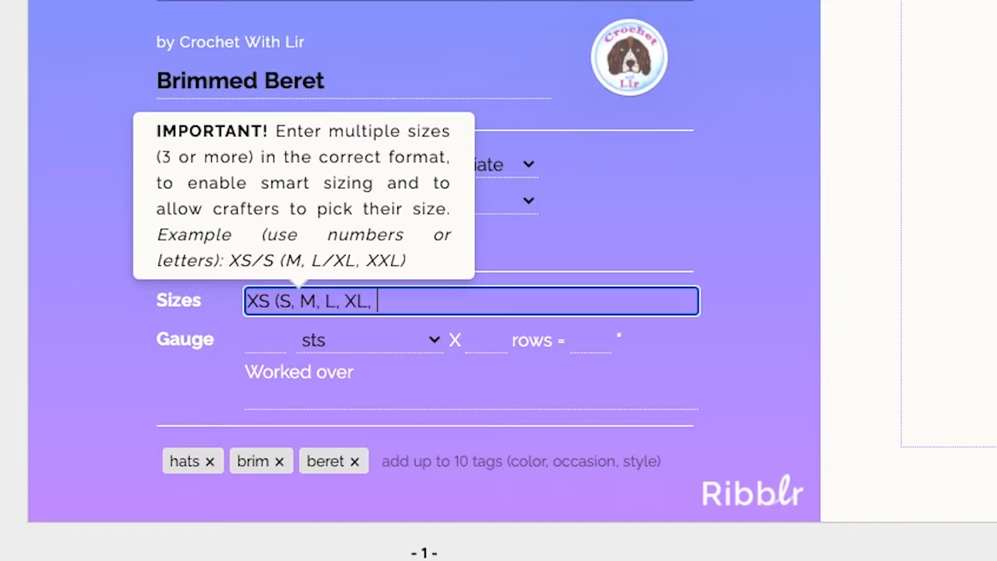
text(2XL))
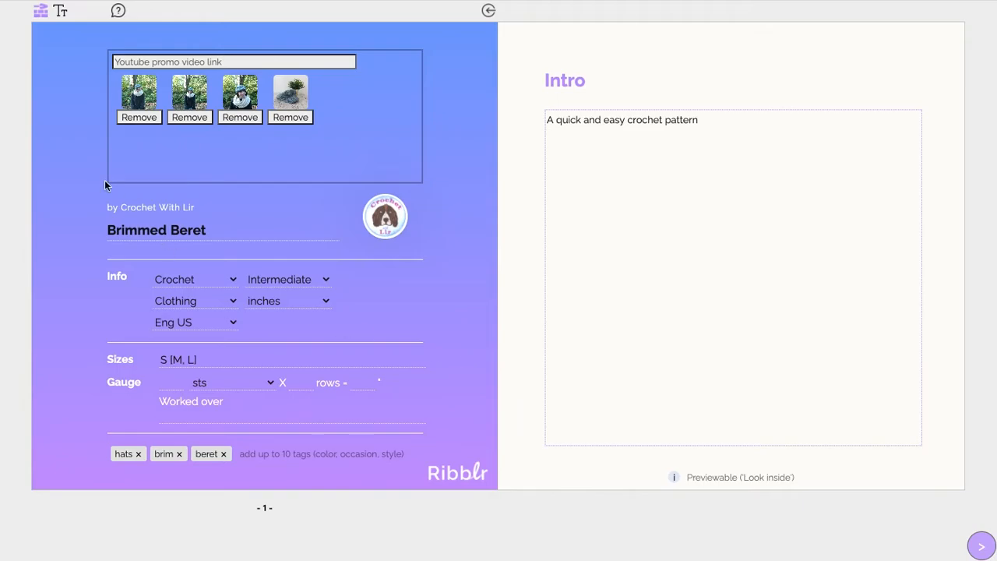
click(40, 9)
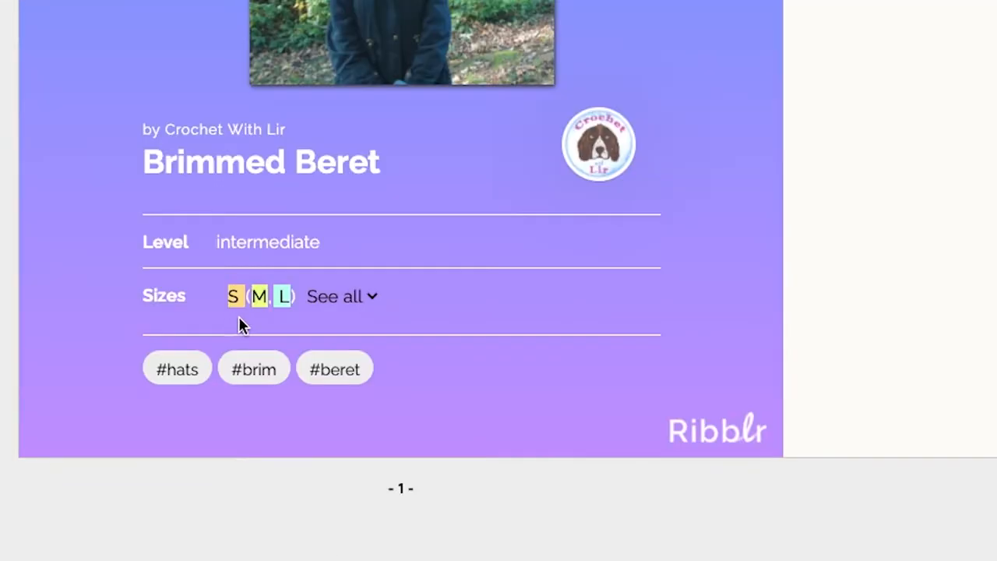
mouse_move(283, 325)
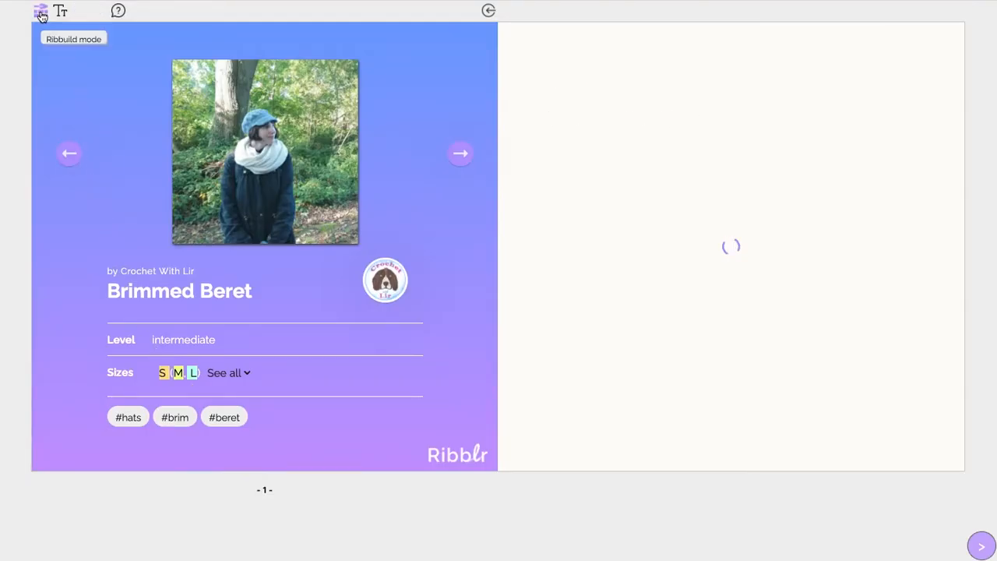
Set the gauge's worked-over stitch to dc stitch and move on to the HAT instructions.
click(40, 11)
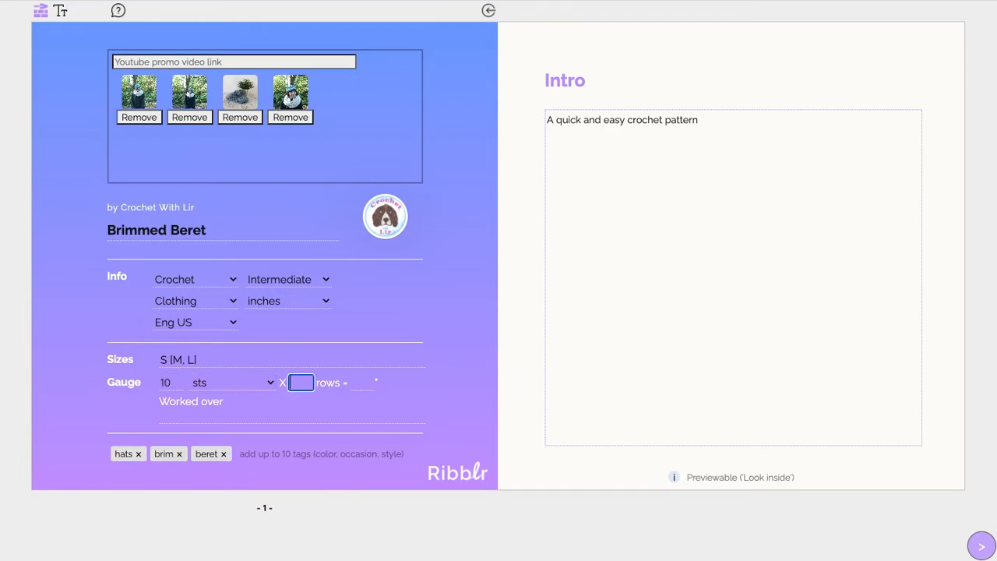
text(dc stit)
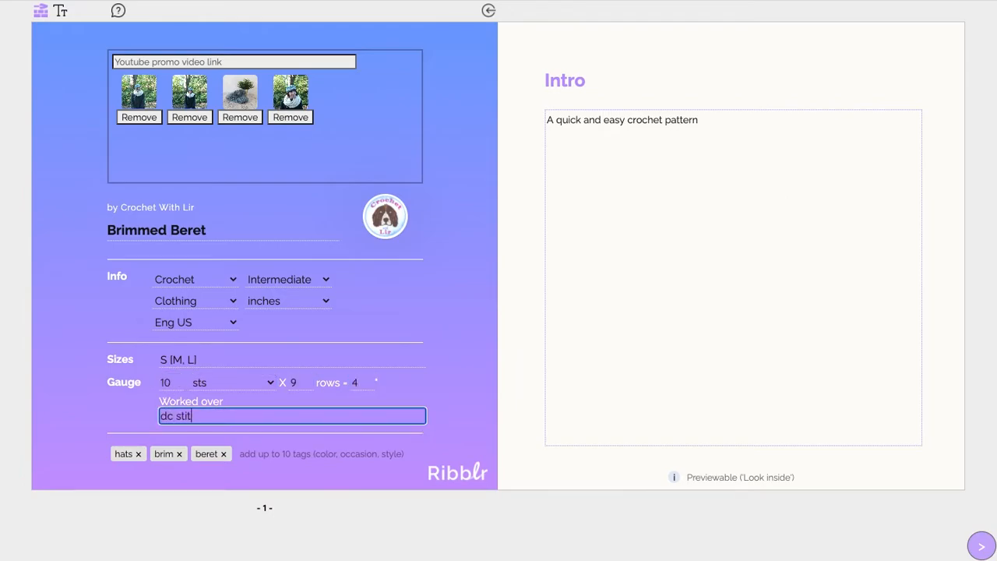
click(981, 546)
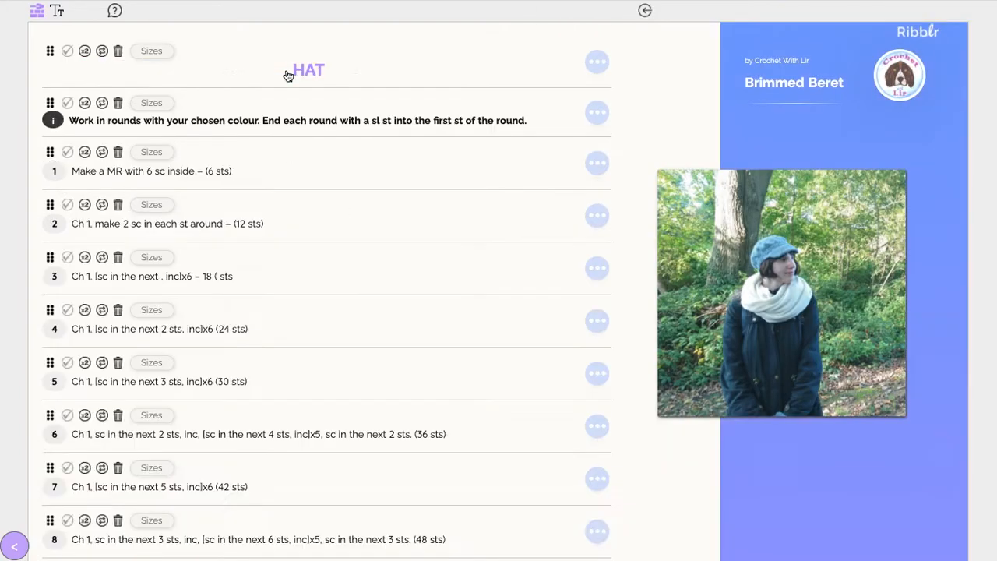
Limit round 1 of the HAT instructions to sizes S and M.
scroll(down, 3)
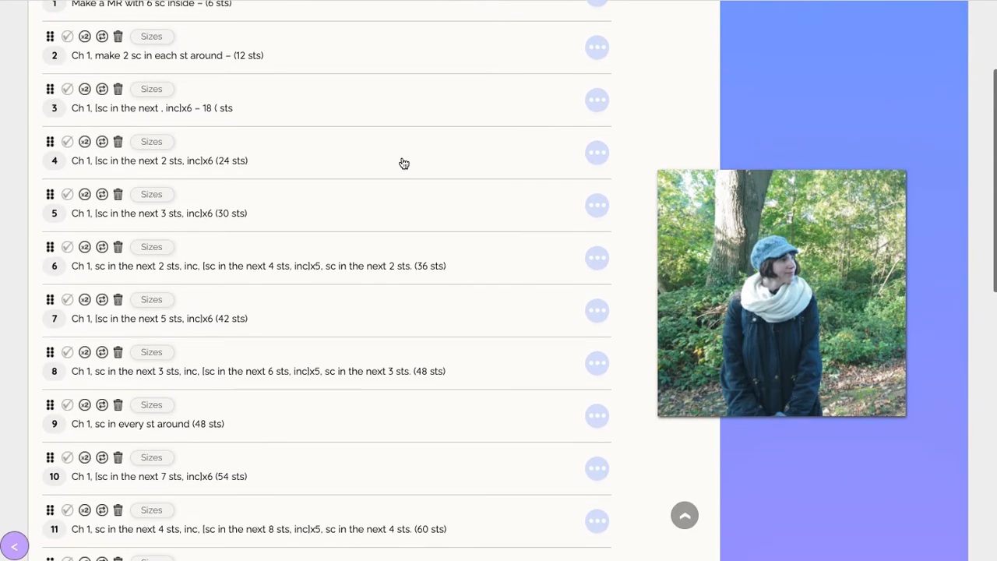
scroll(down, 3)
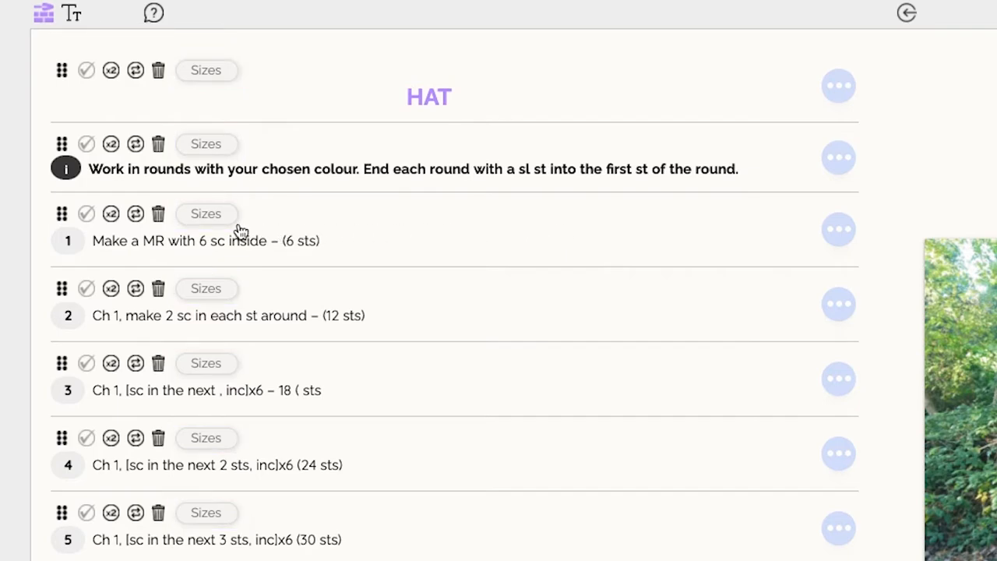
click(205, 213)
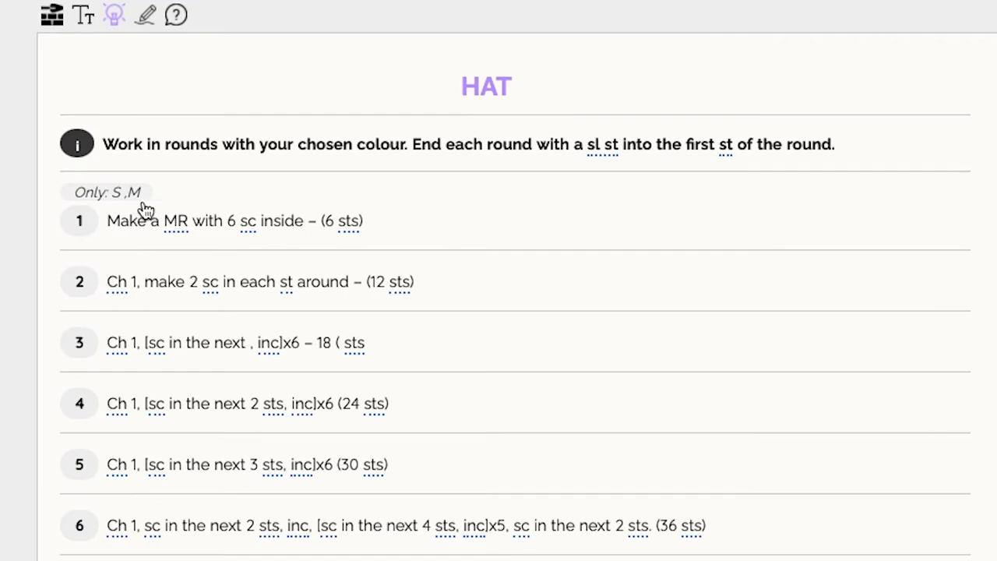
scroll(down, 3)
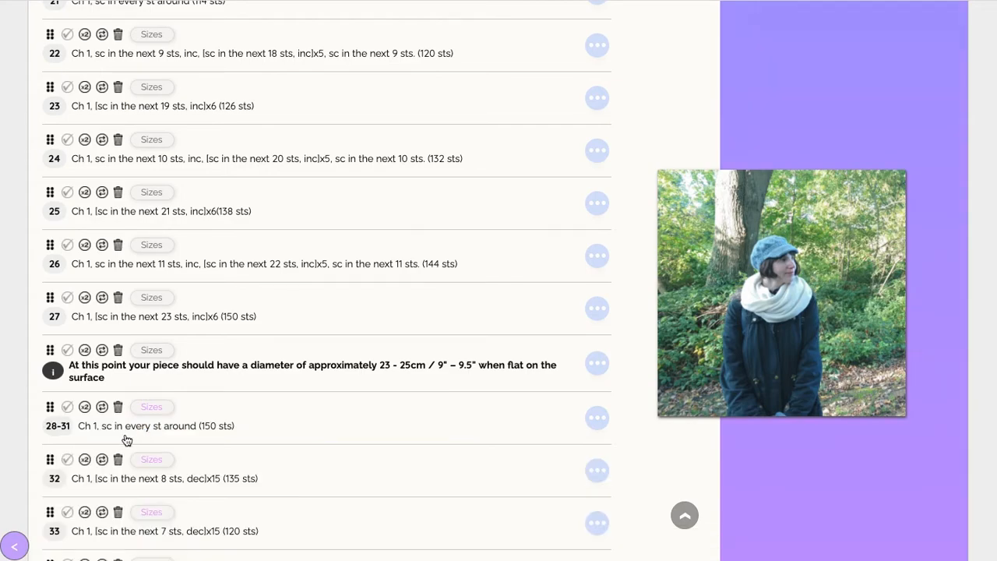
Limit round 33 to sizes M and L and begin a new round 36 after the decreases.
scroll(down, 3)
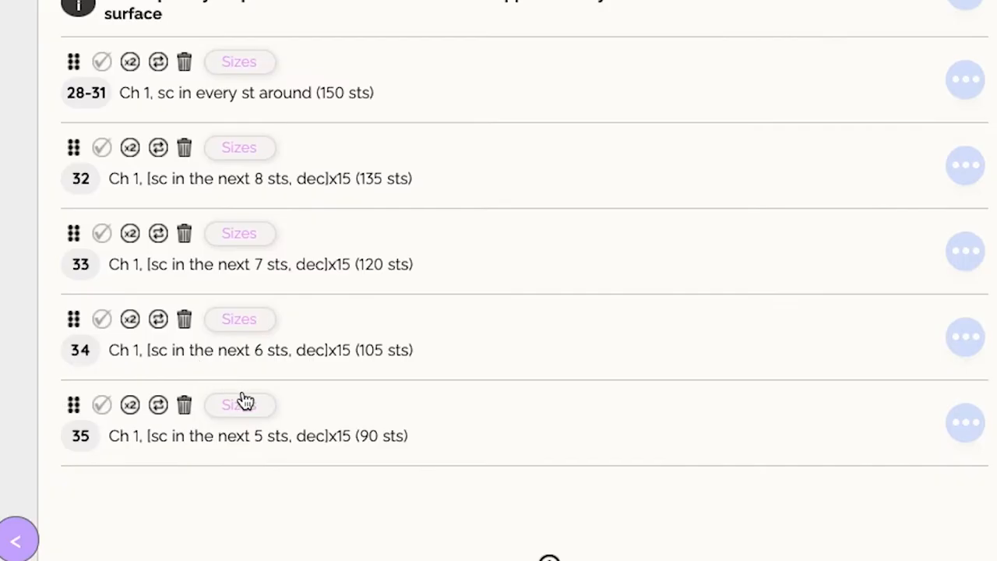
click(240, 234)
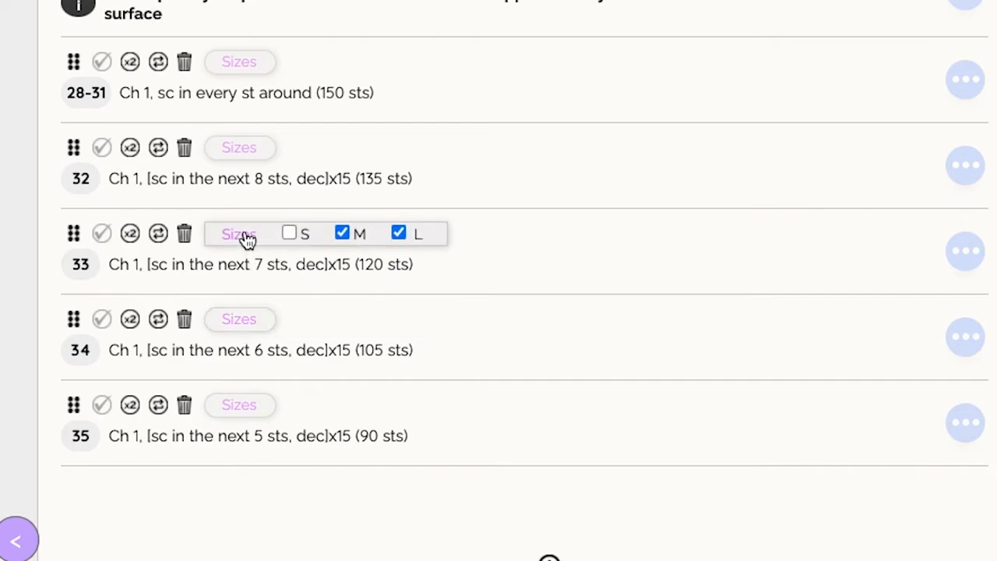
click(240, 62)
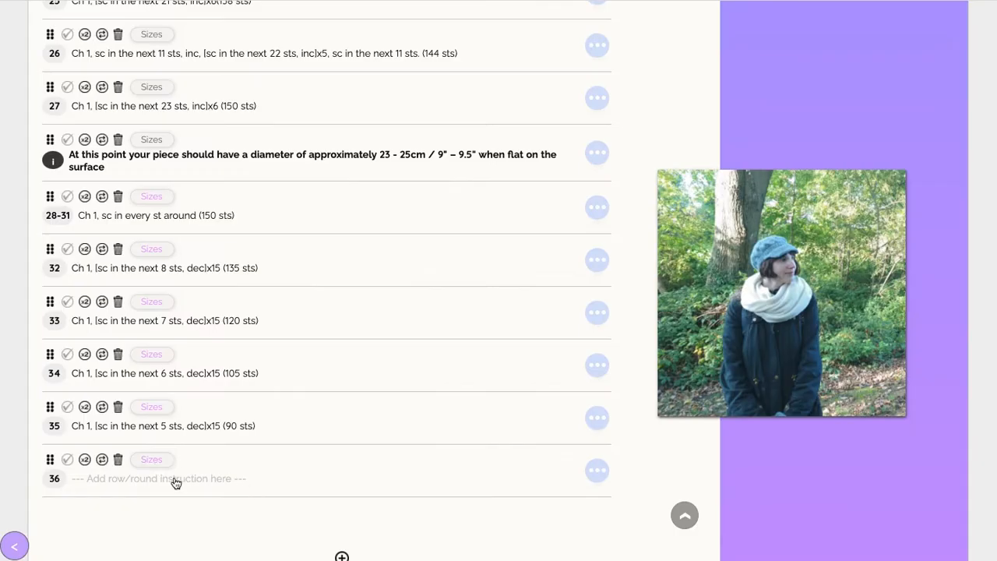
click(103, 458)
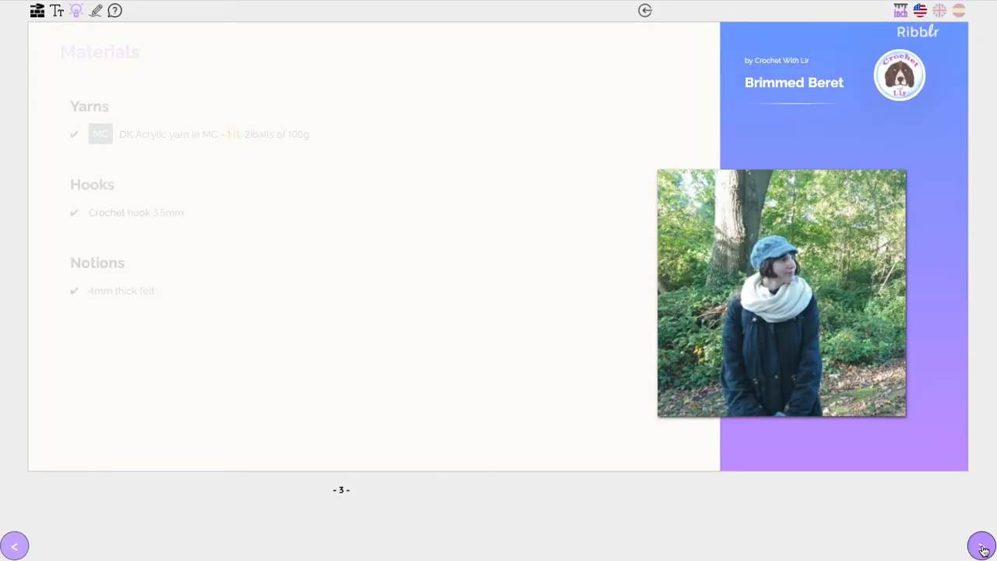
Return to my patterns, bring up Publish pattern for Brimmed Beret at £6.50, then cancel to keep it private.
click(983, 545)
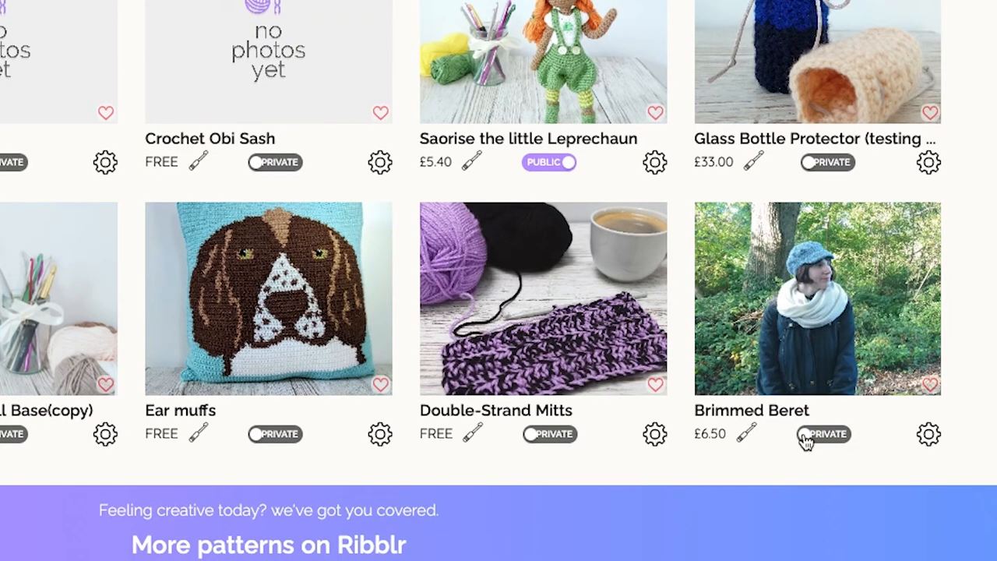
click(823, 433)
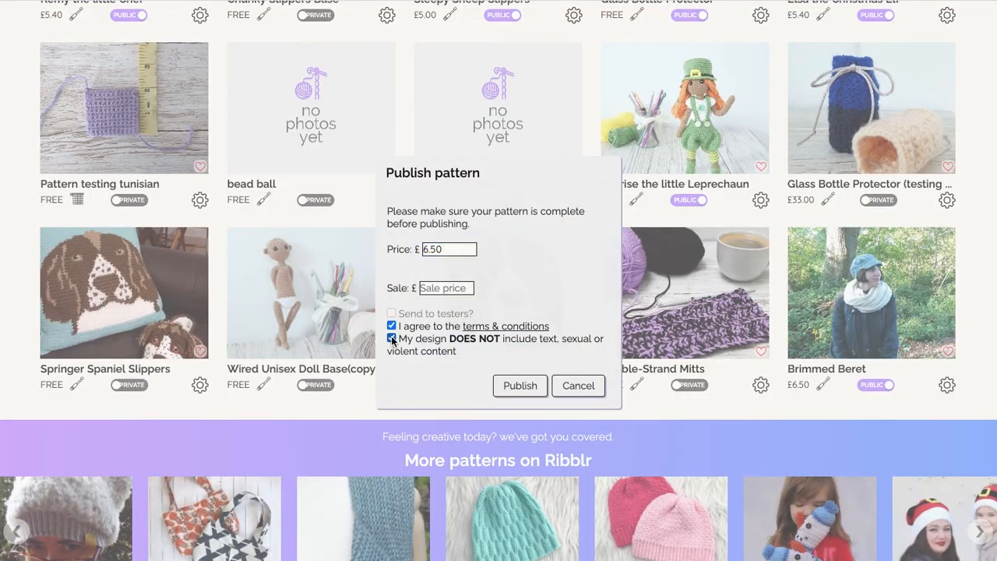
click(578, 387)
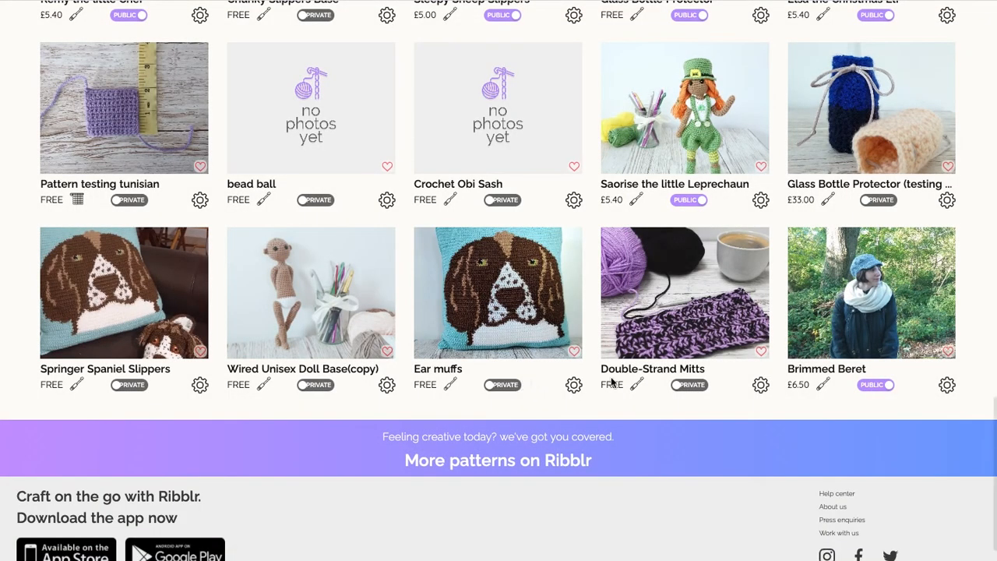